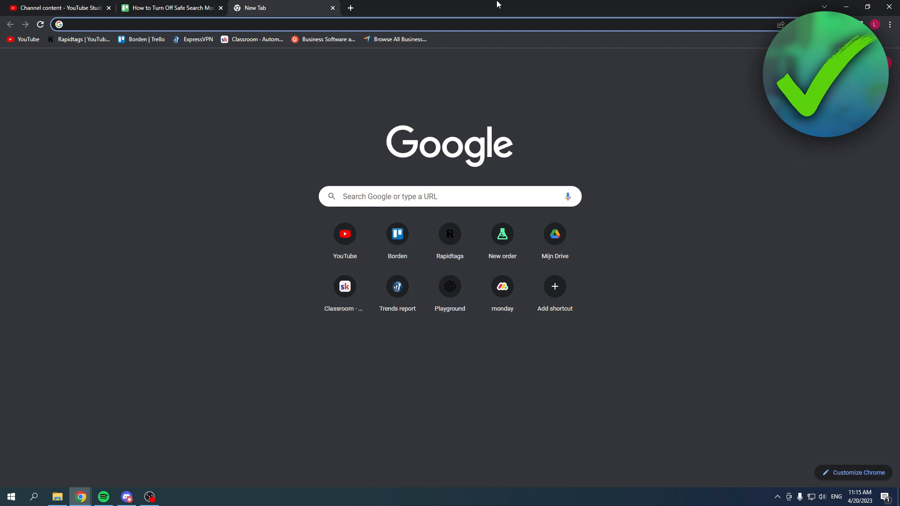
Search Google for the nonsense string 'xdrfgfzsgzsdgf' to get a no-results page
text(xdrfg)
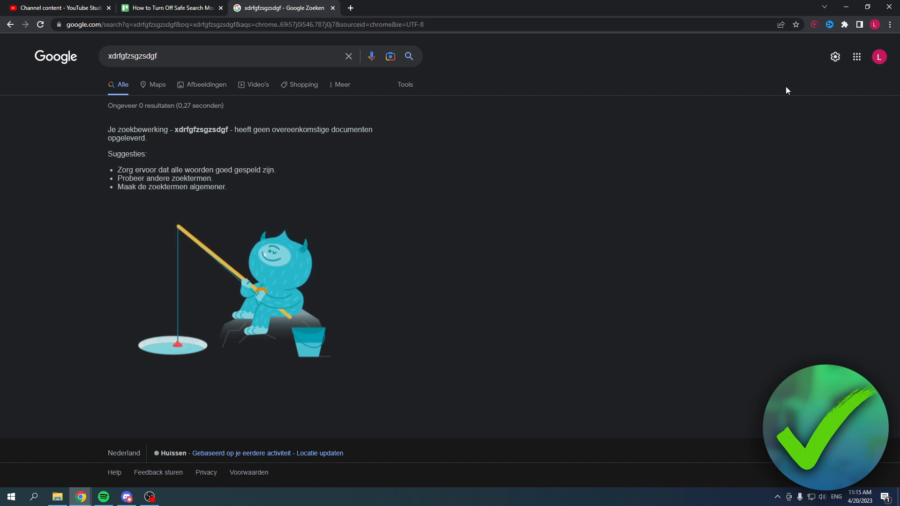
mouse_move(834, 57)
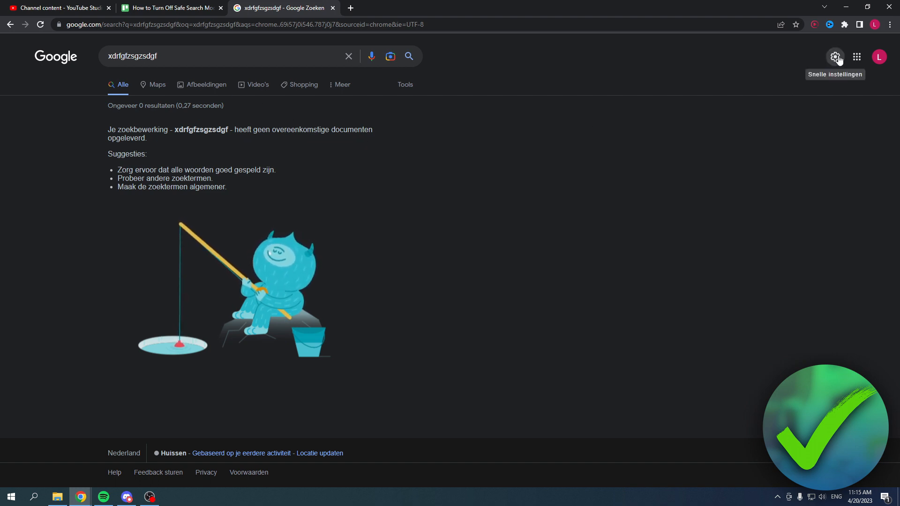
mouse_move(828, 65)
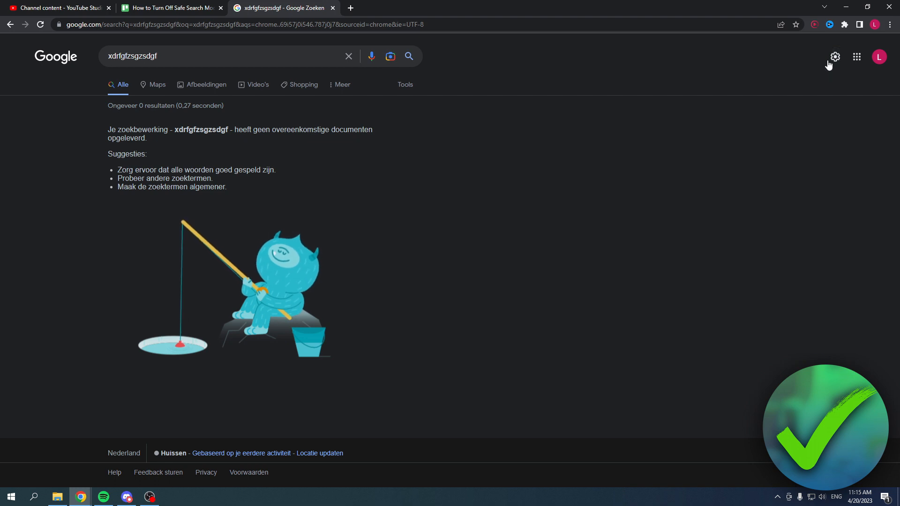
mouse_move(834, 57)
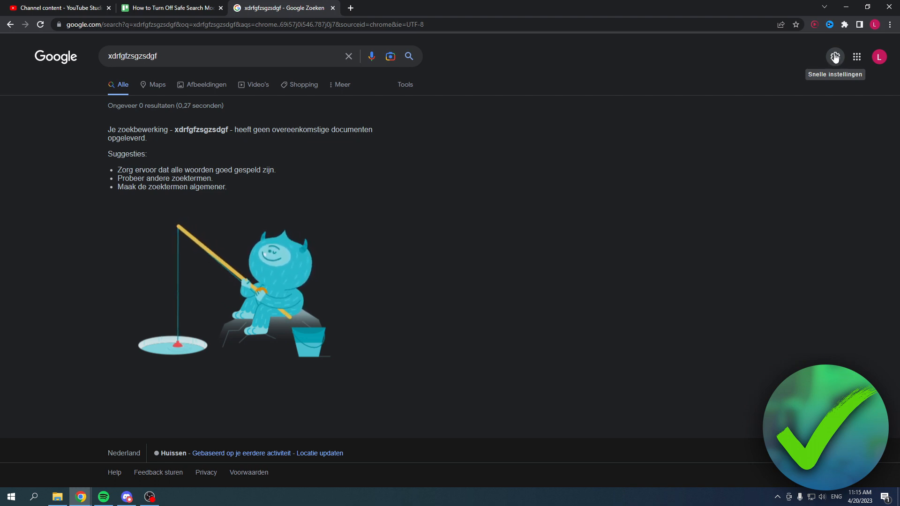
From the quick settings gear panel, open 'SafeSearch-instelling beheren' showing SafeSearch off
click(835, 56)
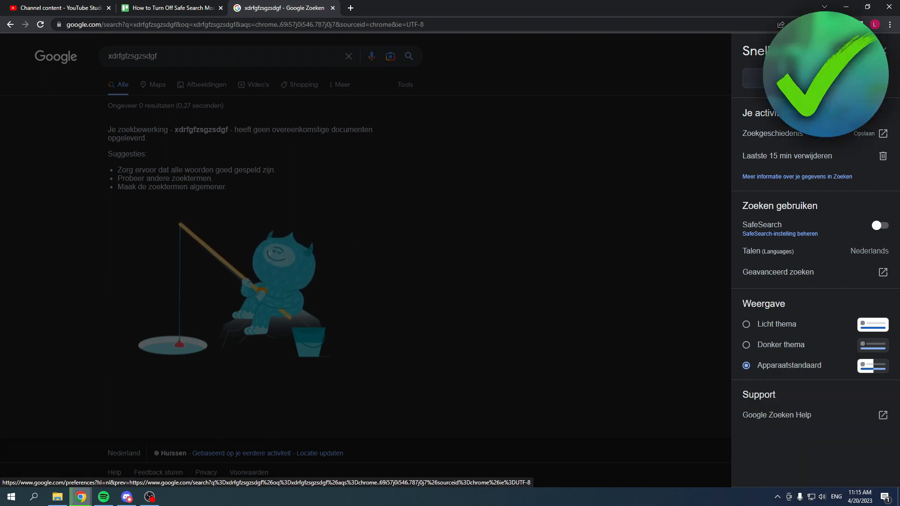
double_click(762, 225)
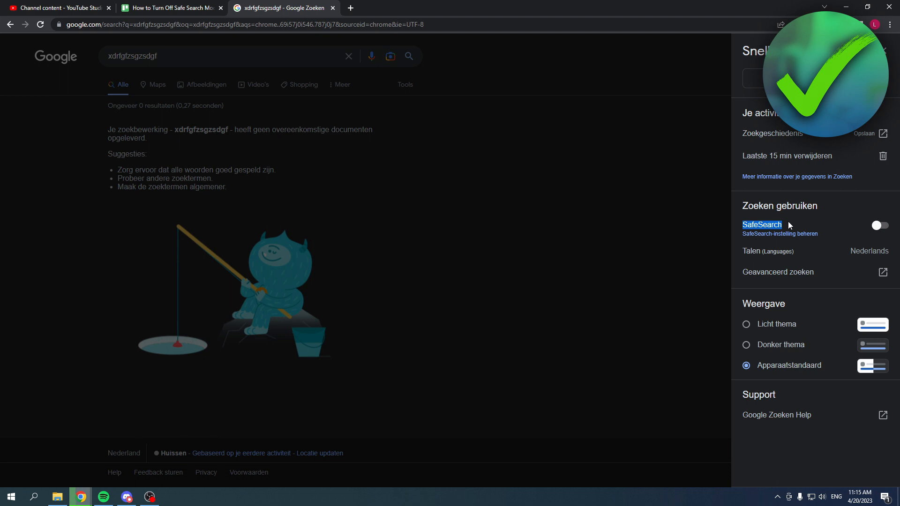
click(779, 234)
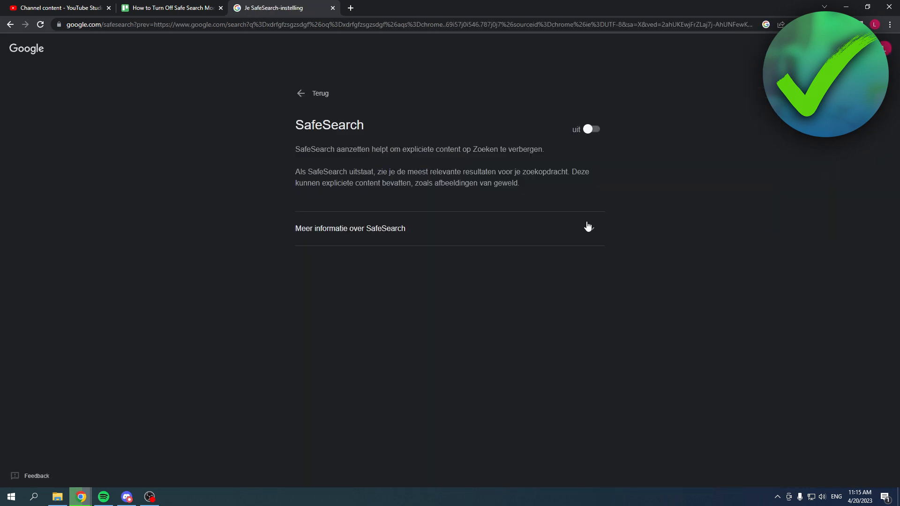
Switch the SafeSearch toggle to 'aan', then expand and collapse 'Meer informatie over SafeSearch'
click(591, 128)
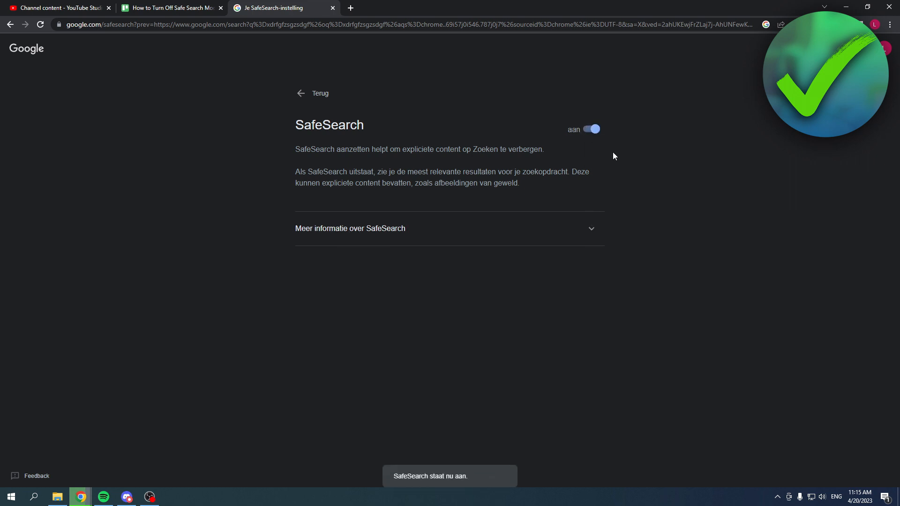
click(350, 228)
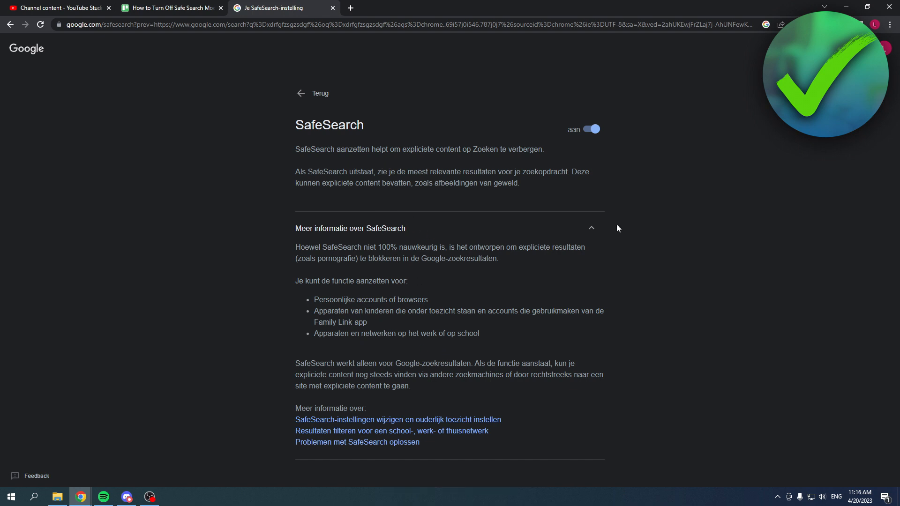
mouse_move(587, 255)
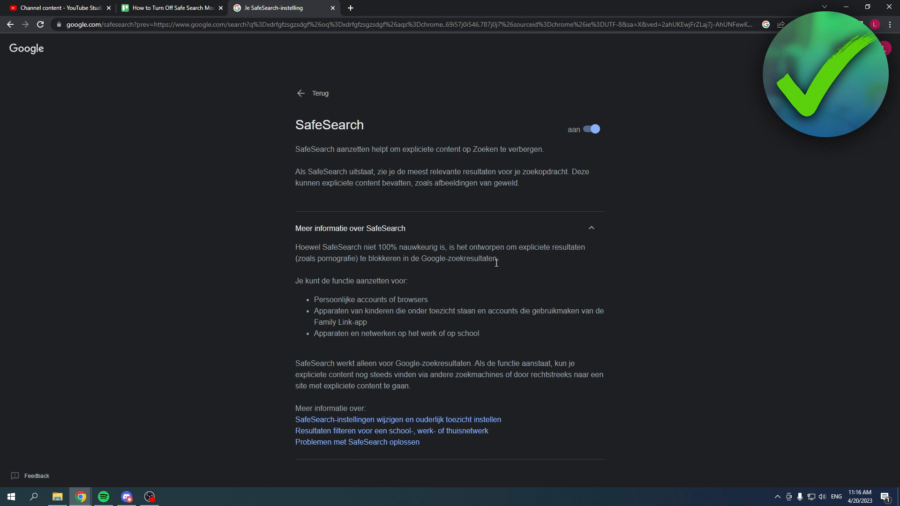
mouse_move(625, 247)
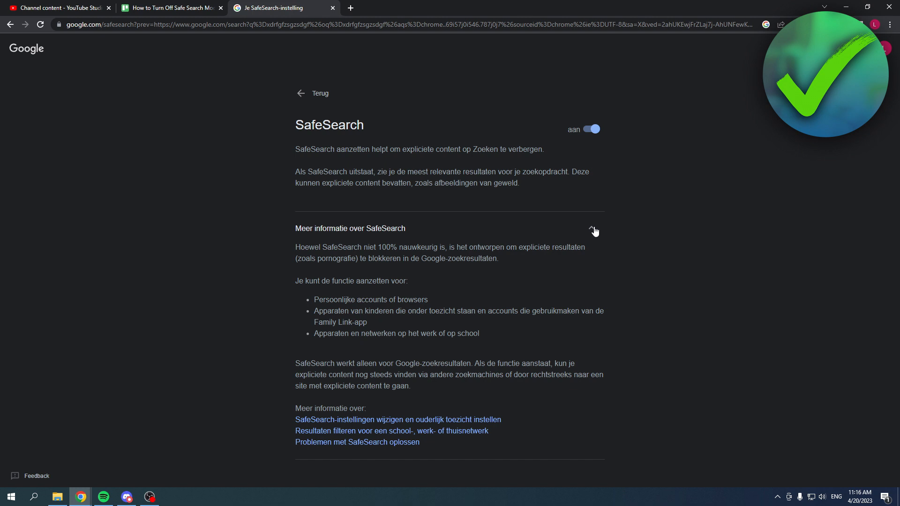
click(593, 228)
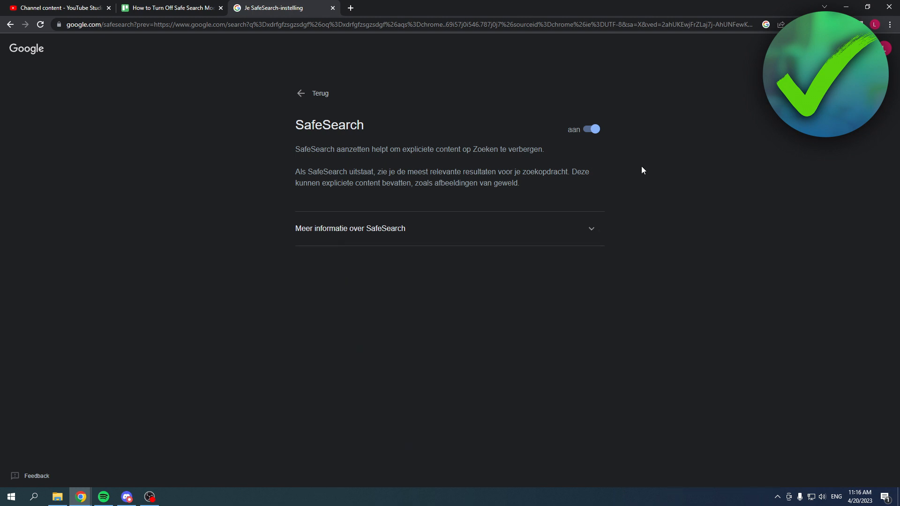
mouse_move(623, 128)
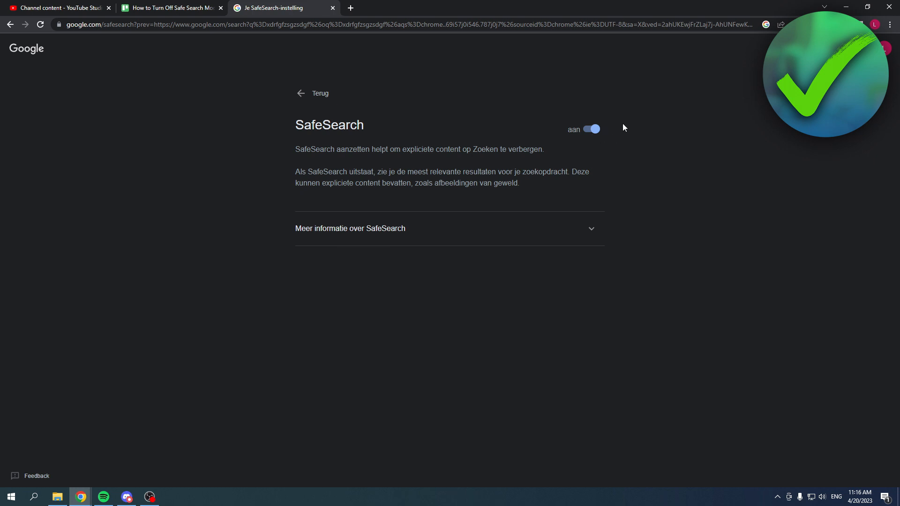
Go back with 'Terug' to the xdrfgfzsgzsdgf no-results page
click(590, 129)
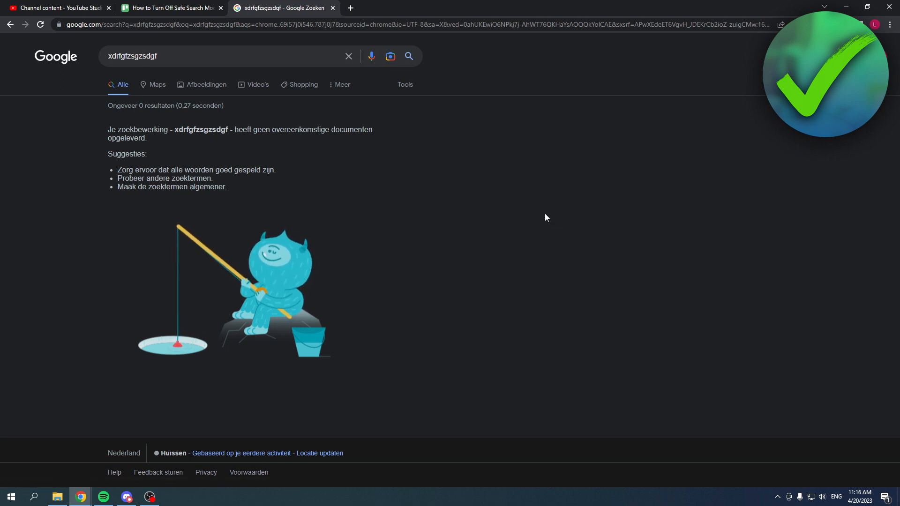
mouse_move(522, 217)
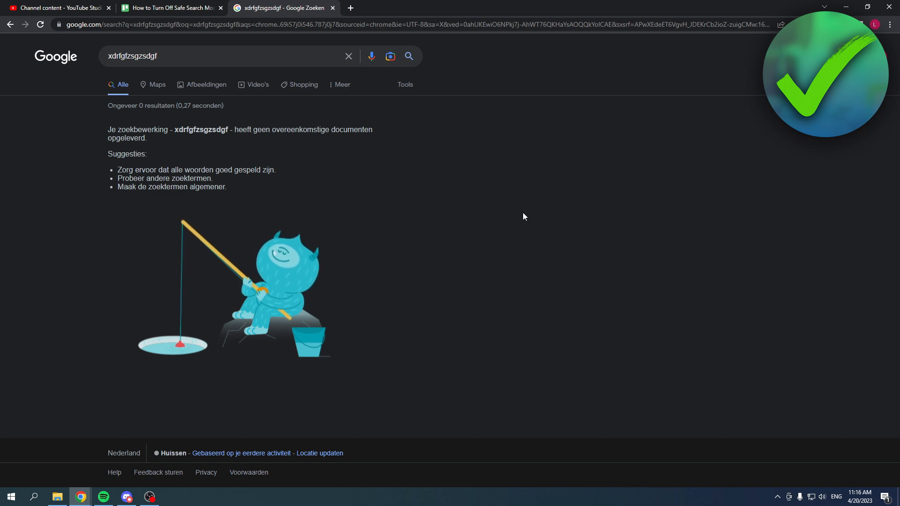